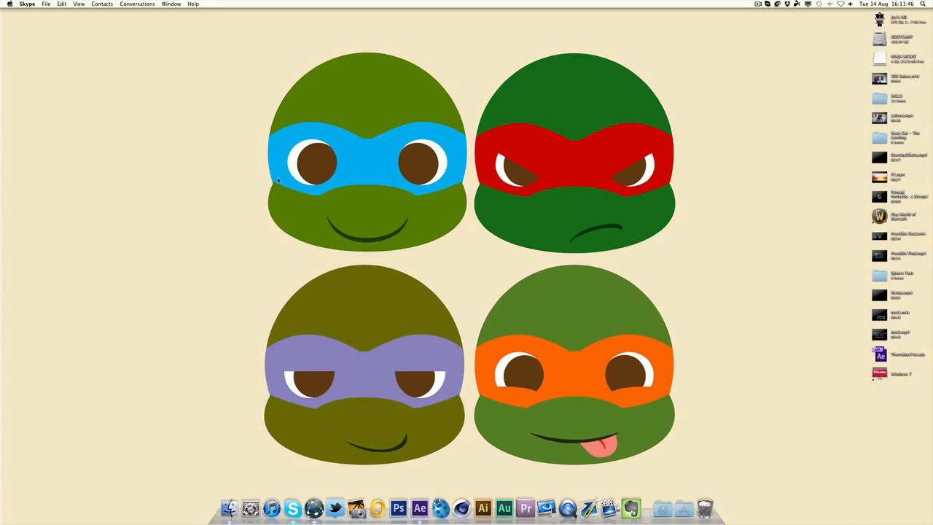
mouse_move(226, 51)
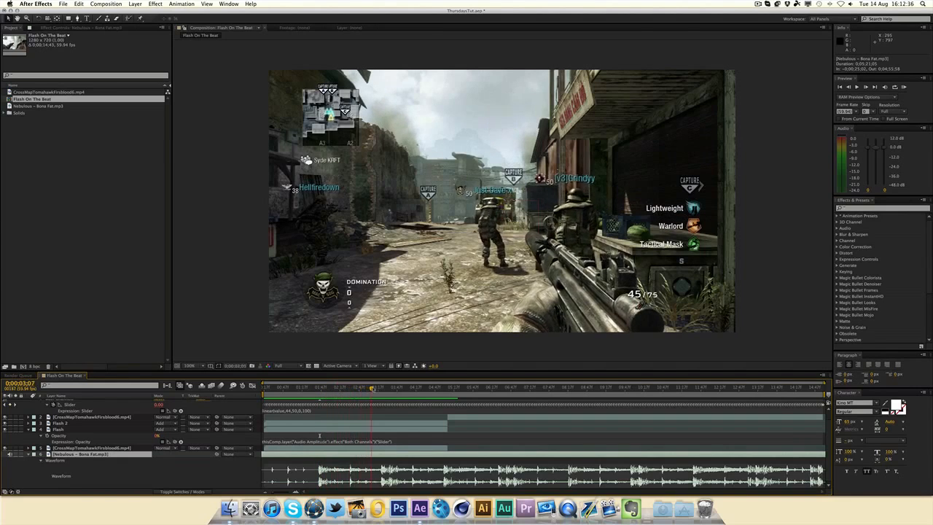
Review the finished Flash On The Beat comp and its expressions, then start a new composition.
click(398, 387)
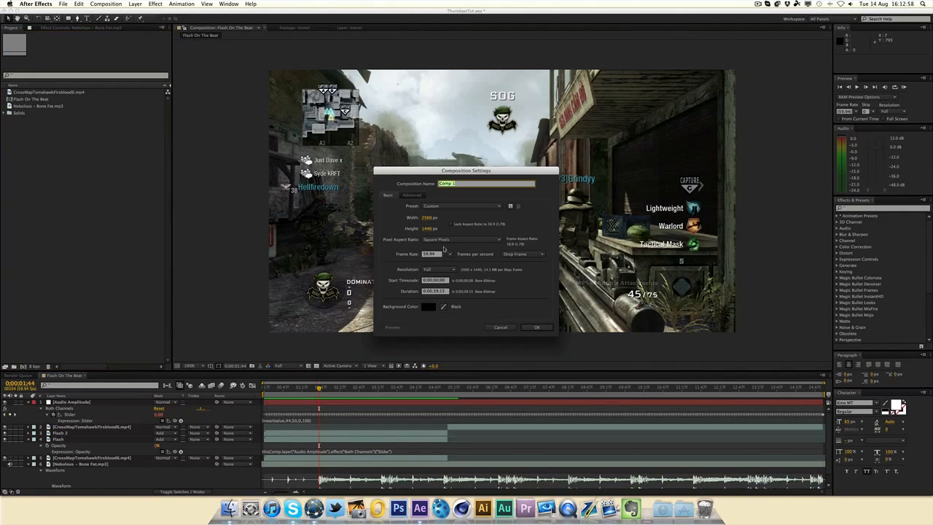
Make Comp 1 1280×720 and add the CrossMapTomahawkFirstblood6 gameplay clip.
text(1280)
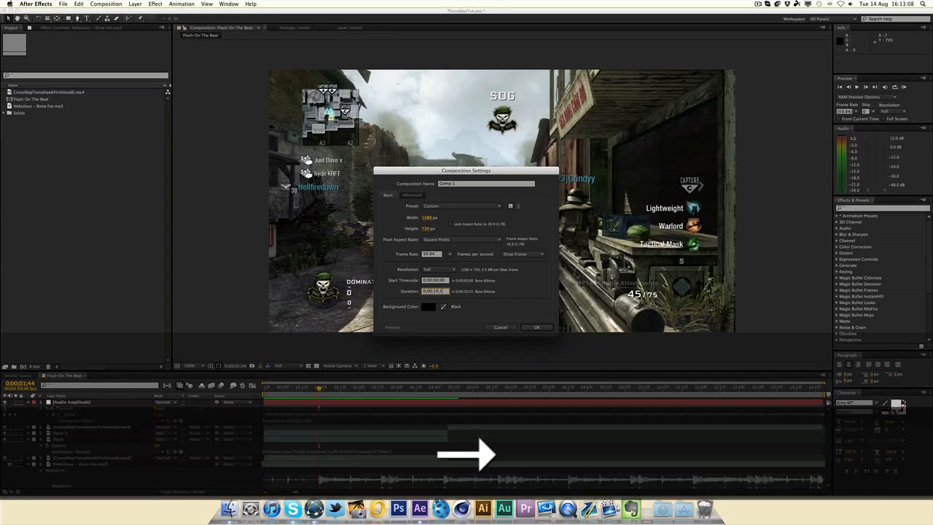
click(536, 326)
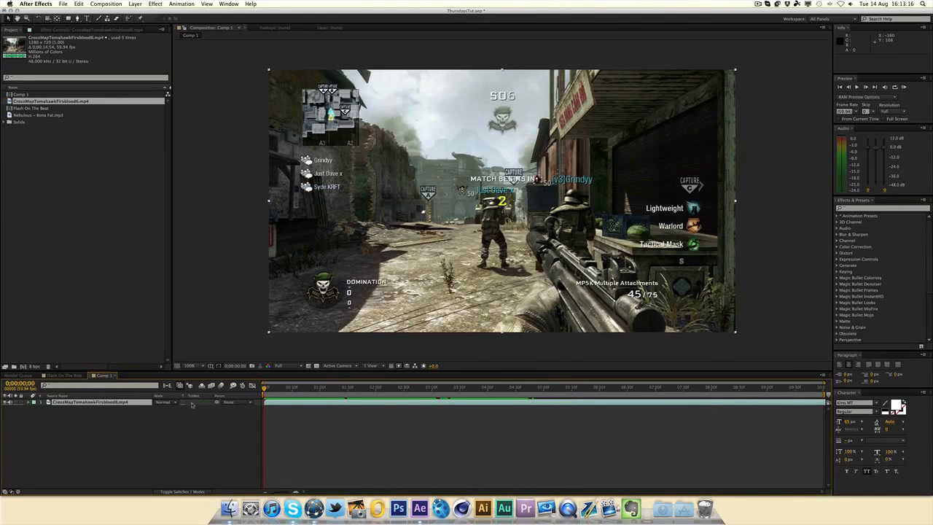
Add Nebulous – Bona Fat.mp3 below the clip, show its waveform, and RAM preview.
click(40, 115)
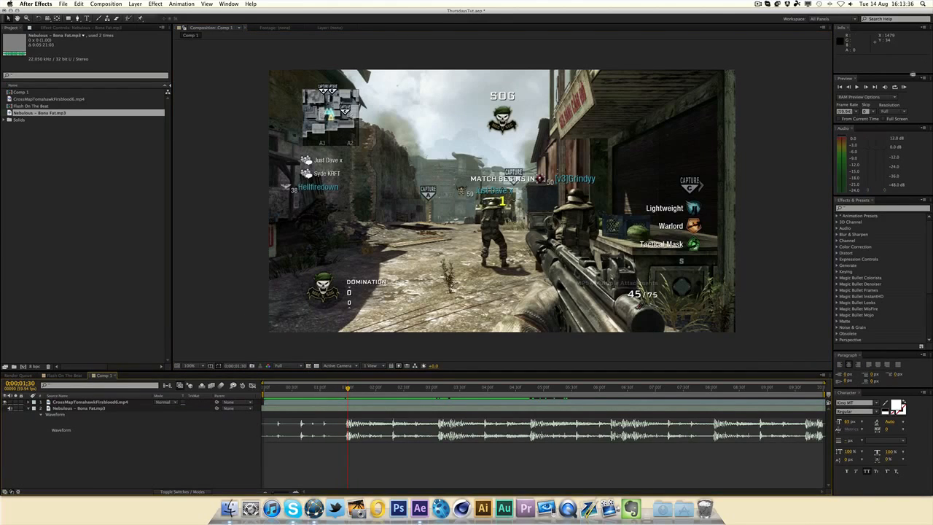
click(892, 86)
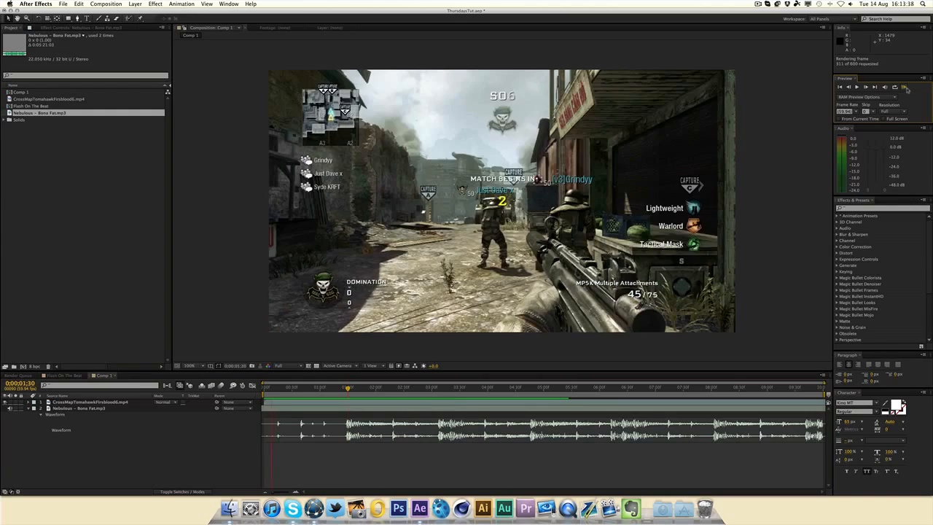
click(864, 86)
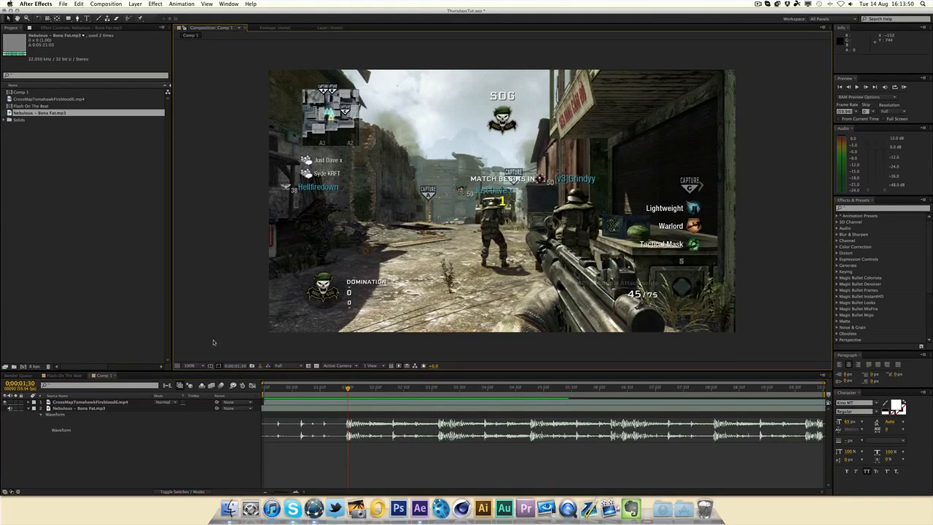
mouse_move(225, 298)
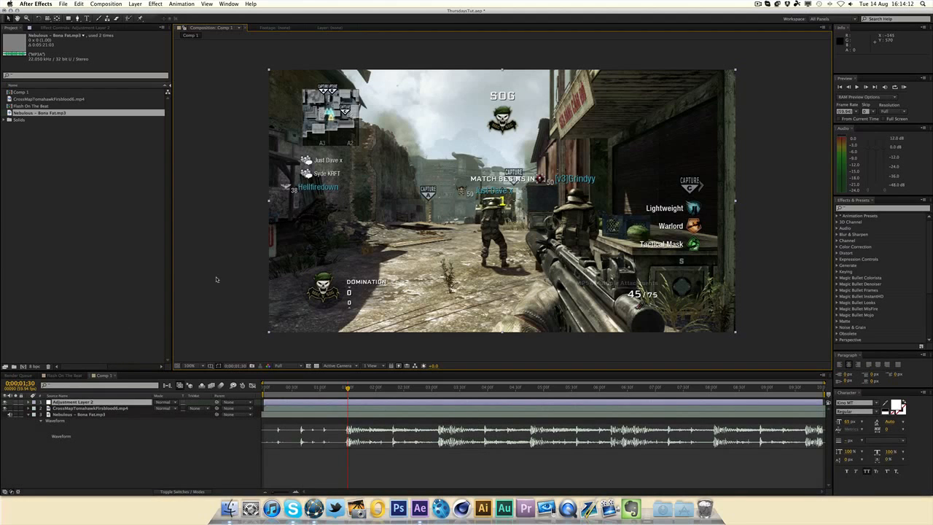
Give the adjustment layer Brightness & Contrast with Brightness 28 and Contrast 8.
click(155, 3)
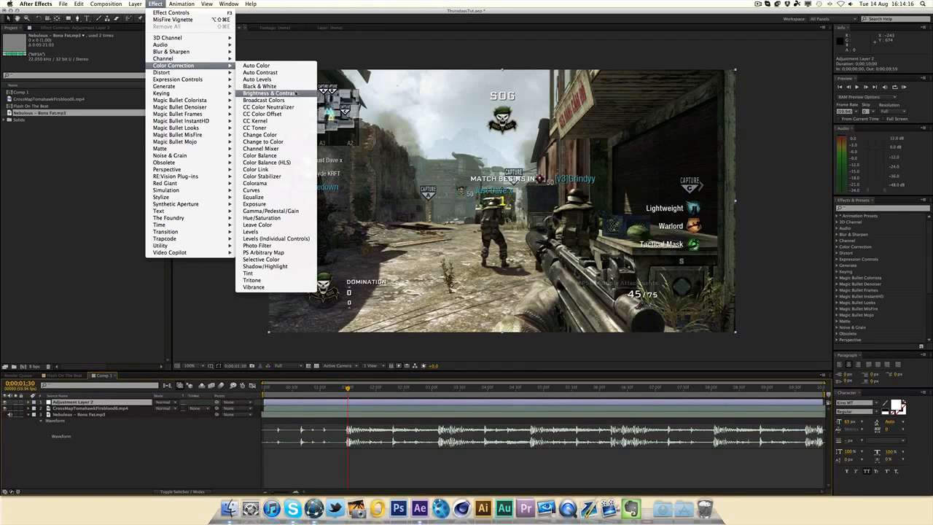
click(270, 93)
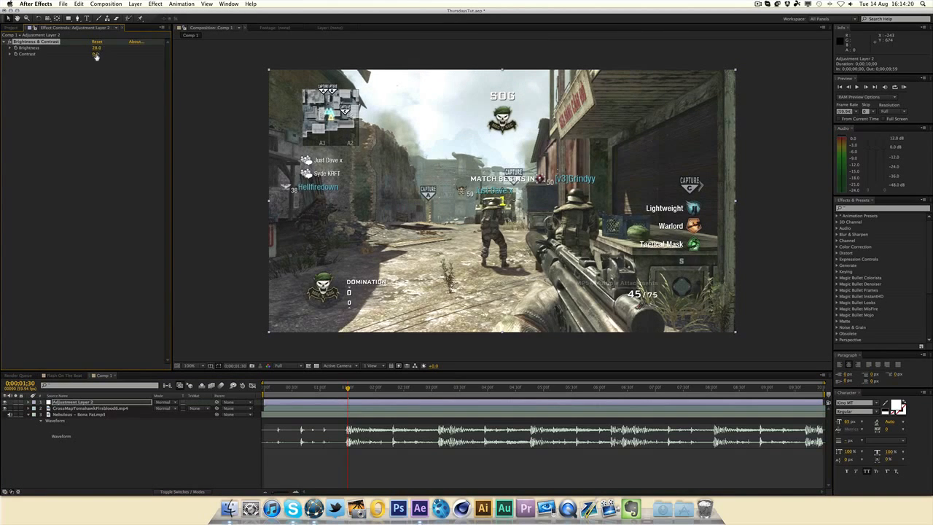
drag(96, 54, 102, 54)
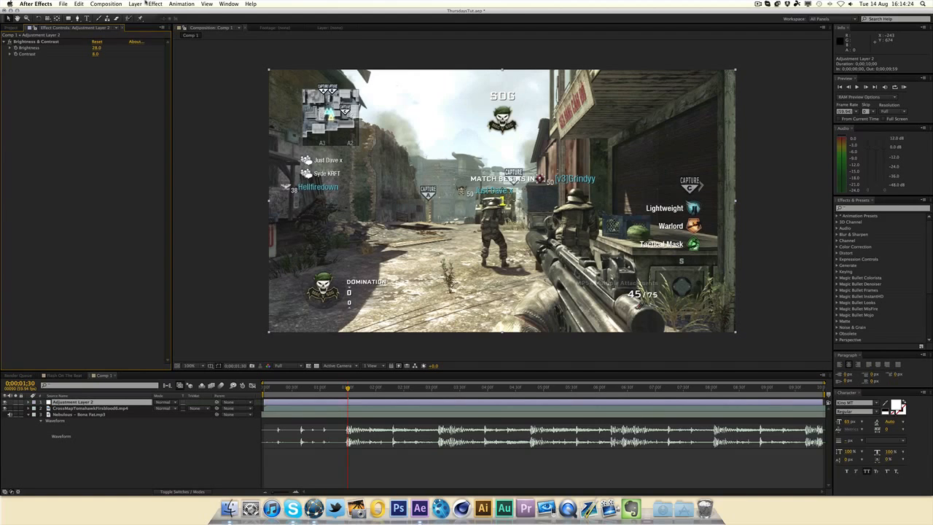
Add an Exposure effect to the adjustment layer and rename it Flash-ADJL.
click(154, 4)
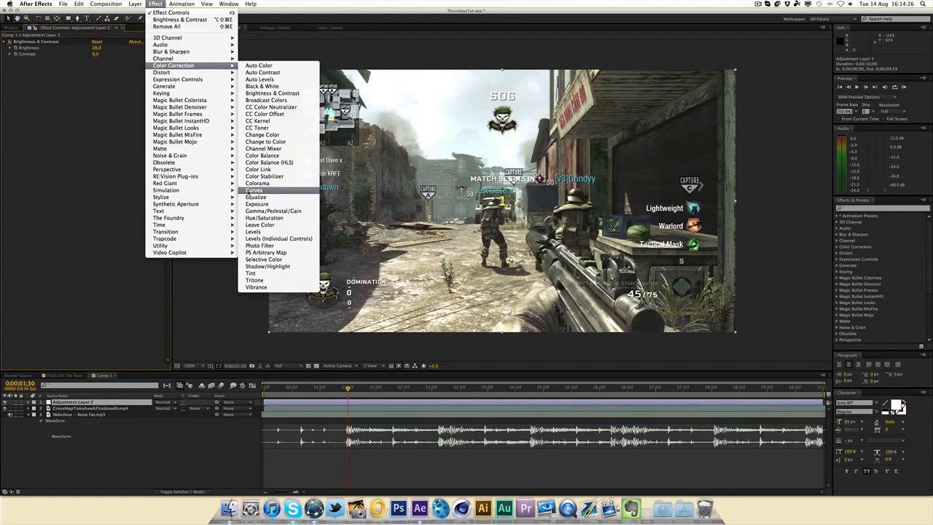
click(257, 204)
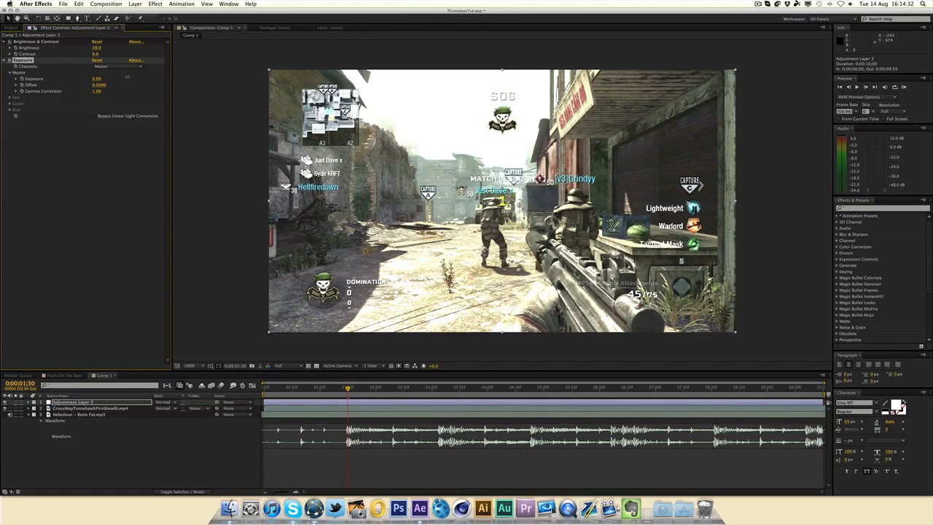
click(96, 78)
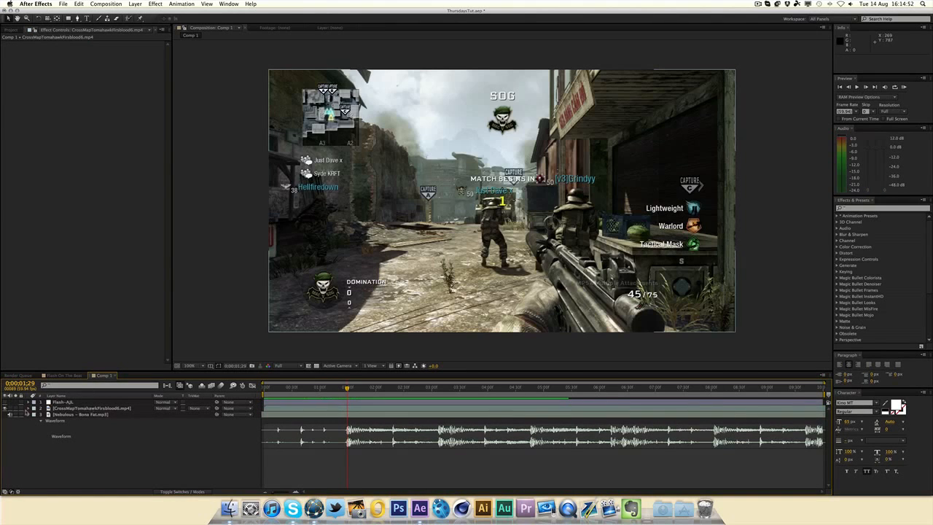
Duplicate the gameplay clip layer and set the copy to Add blending mode.
click(92, 408)
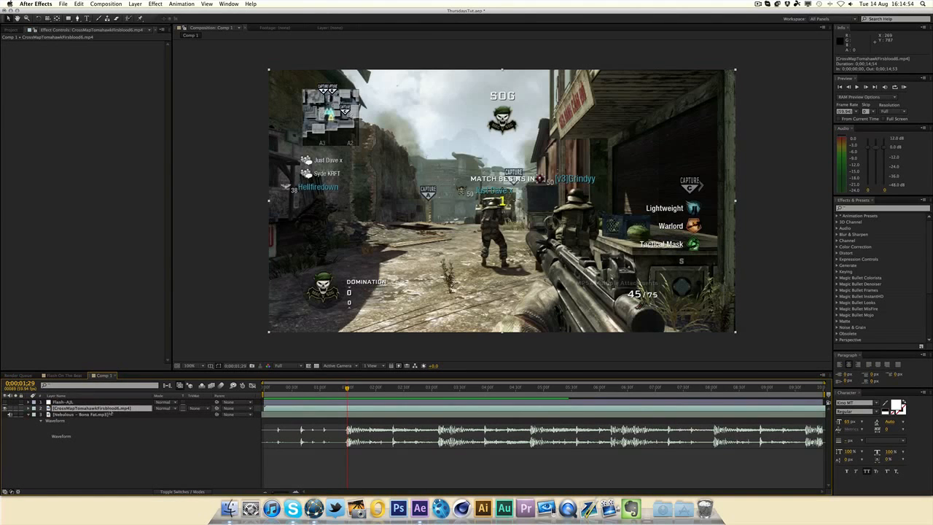
key(cmd+d)
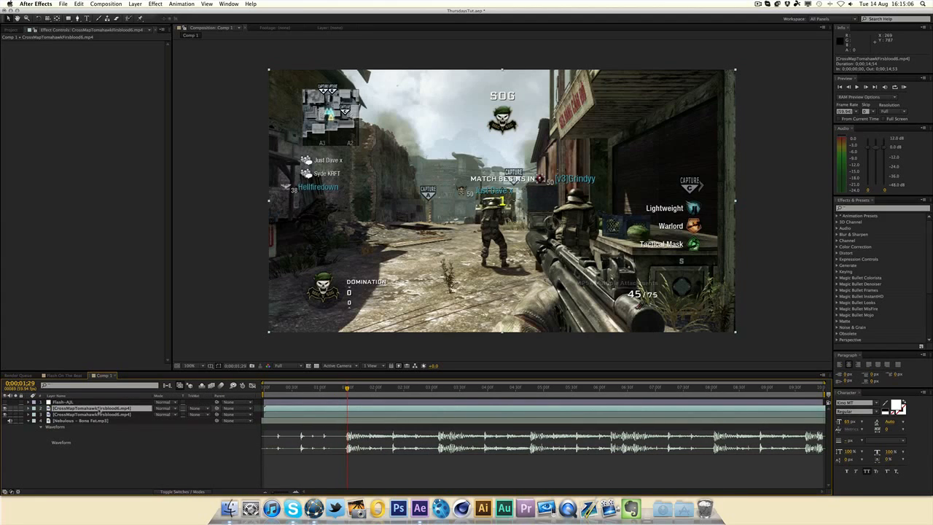
click(164, 402)
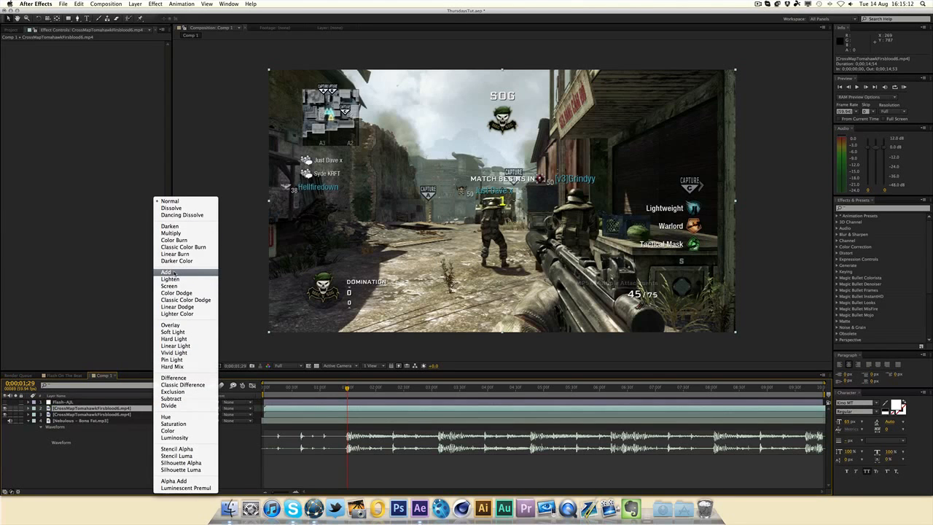
click(166, 272)
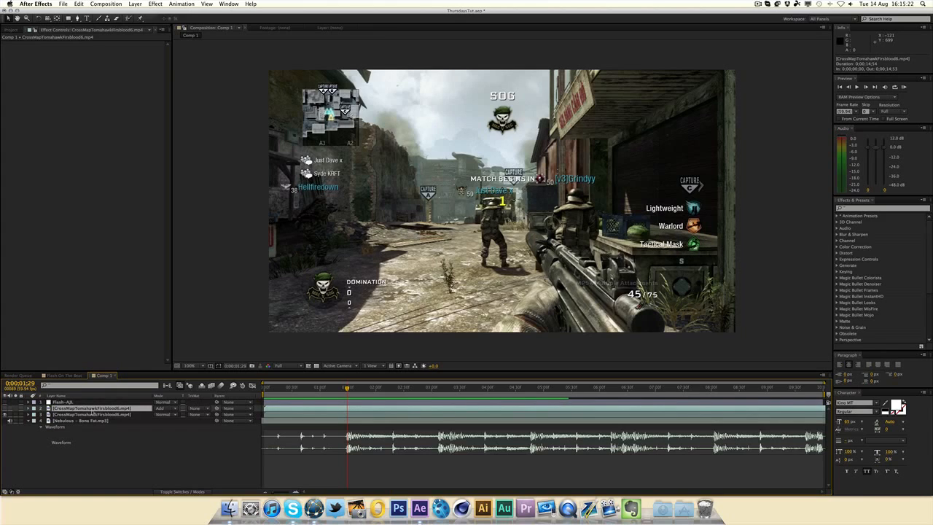
Rename the top clip copy to Flash.
click(62, 401)
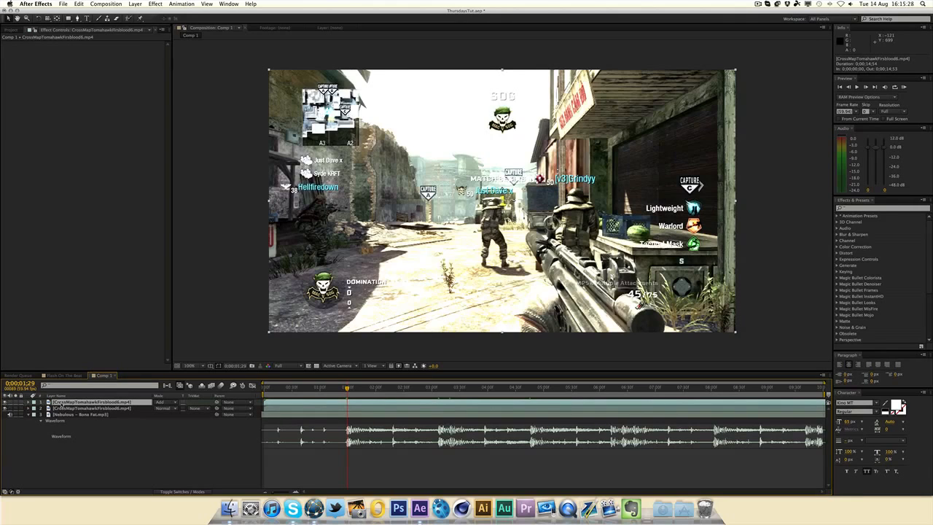
key(cmd+d)
text(Flash)
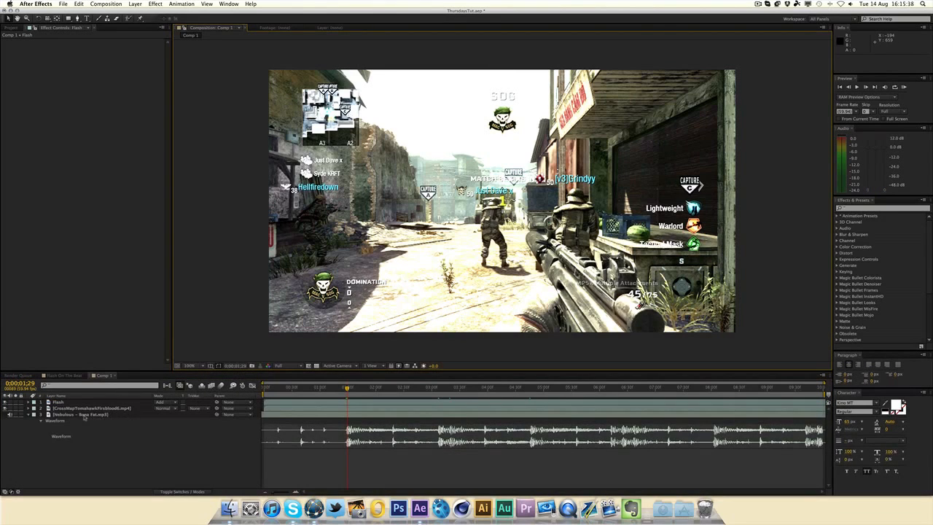
right_click(80, 414)
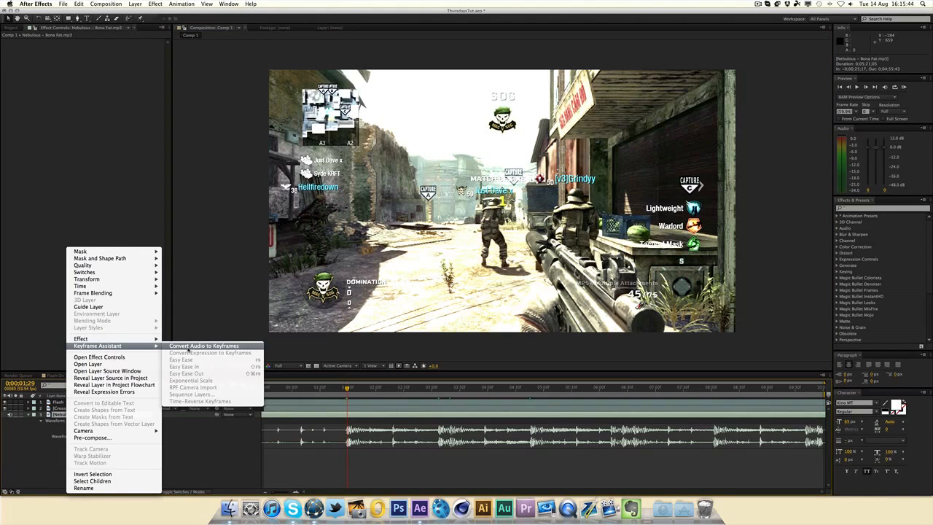
Convert the song's audio to keyframes and select the new Audio Amplitude layer.
click(202, 345)
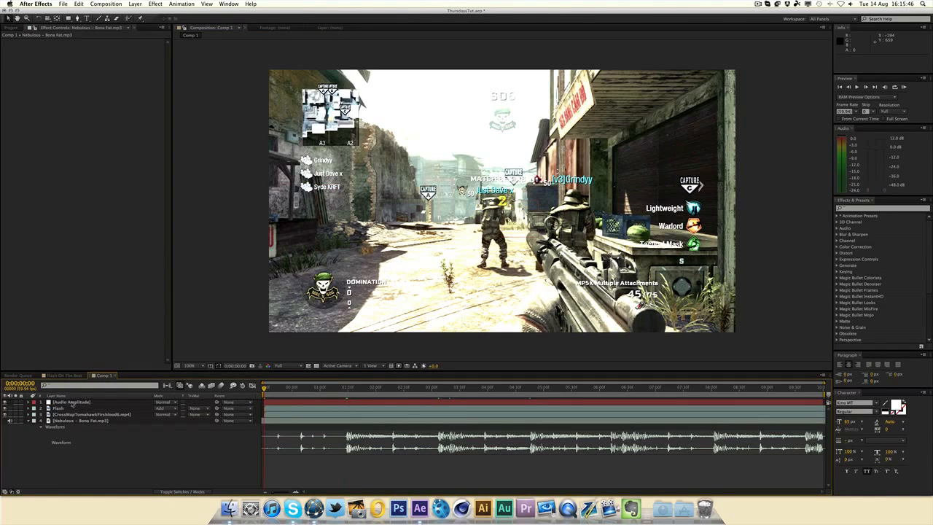
click(70, 401)
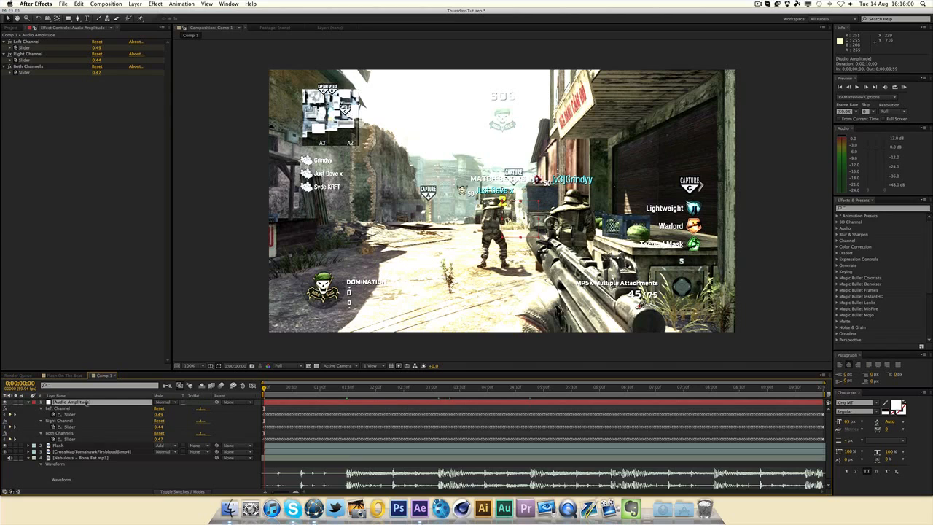
Delete the Left and Right Channel effects, then check Both Channels values later.
click(59, 409)
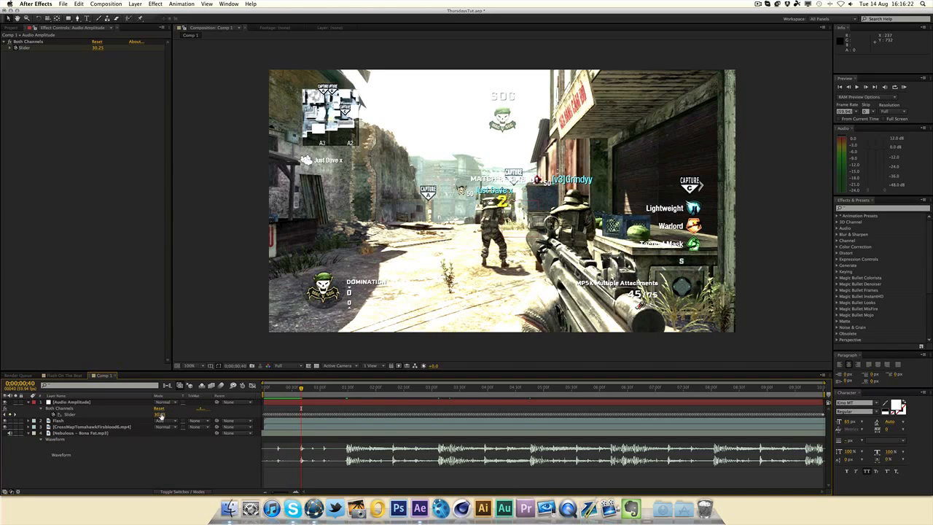
click(348, 387)
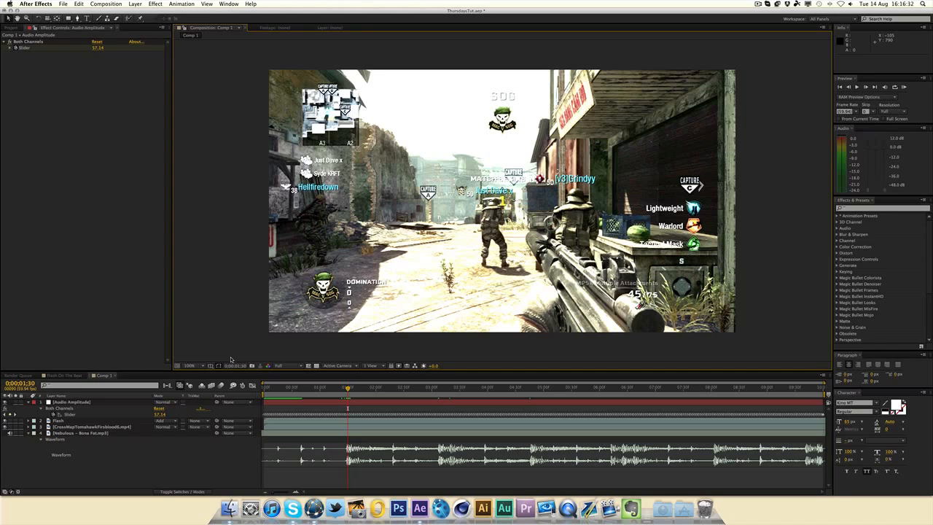
mouse_move(232, 340)
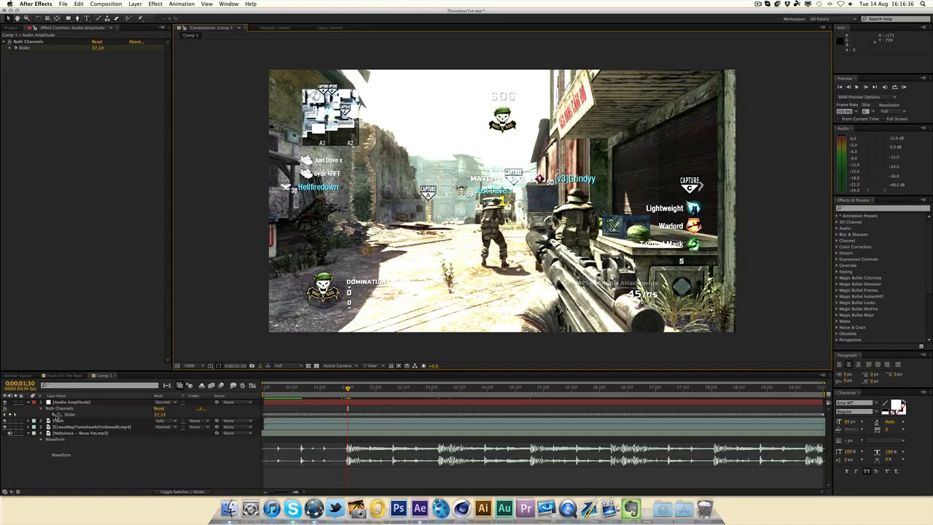
mouse_move(58, 414)
text(linear(value,50,47,100,0))
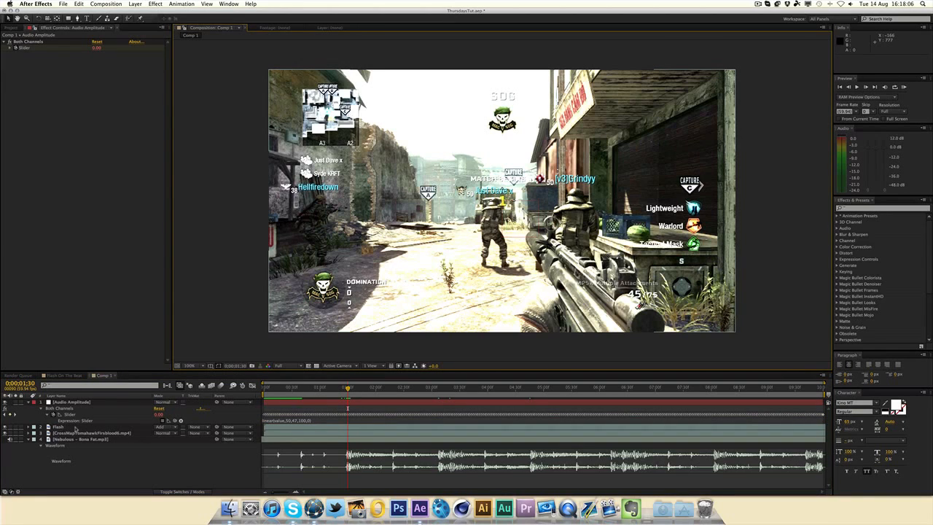
Link the Flash layer's Opacity to the Both Channels Slider via pick-whip expression.
click(57, 426)
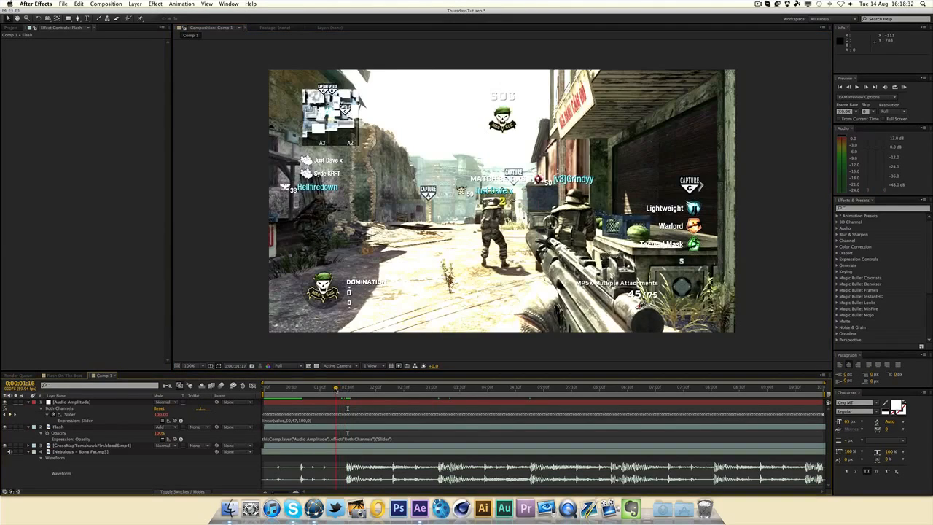
Revise the output values in the slider's linear() expression, leaving opacity 0% at start.
click(307, 387)
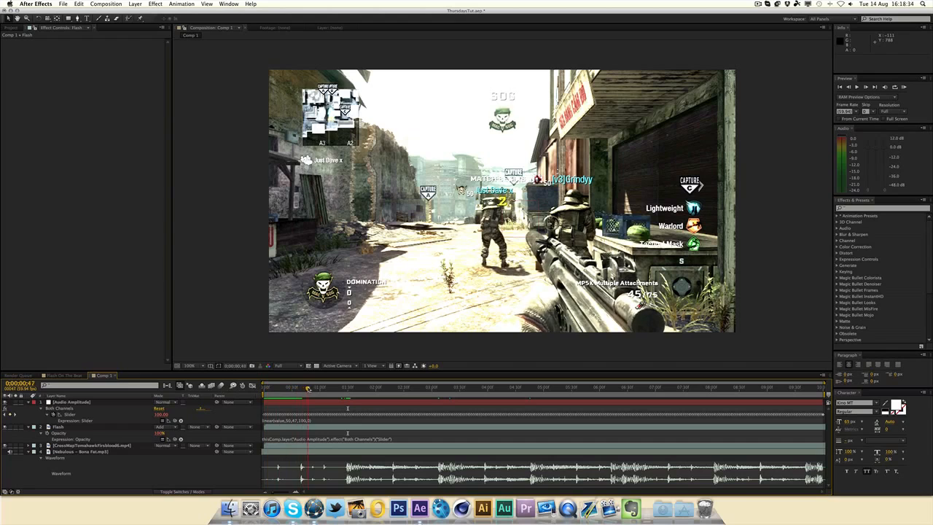
click(357, 387)
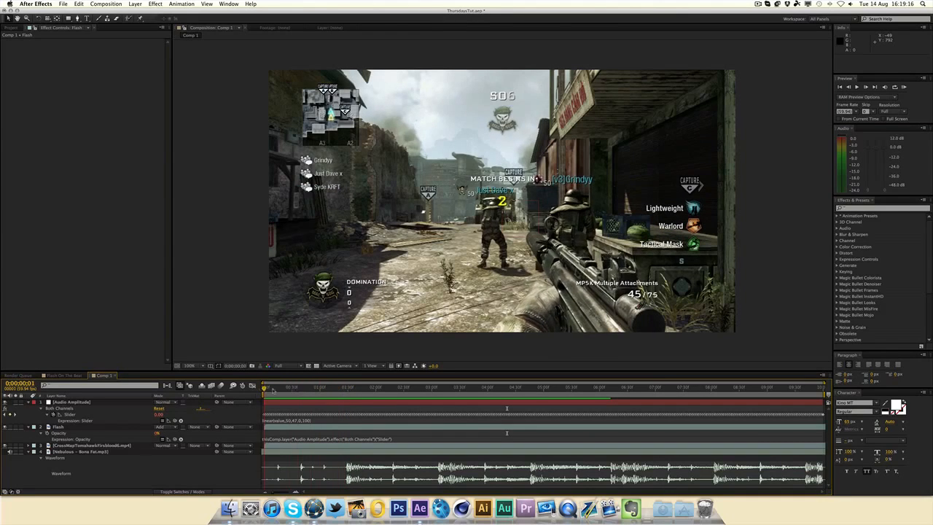
Tweak the input thresholds in the slider's linear() expression and preview the result.
click(346, 387)
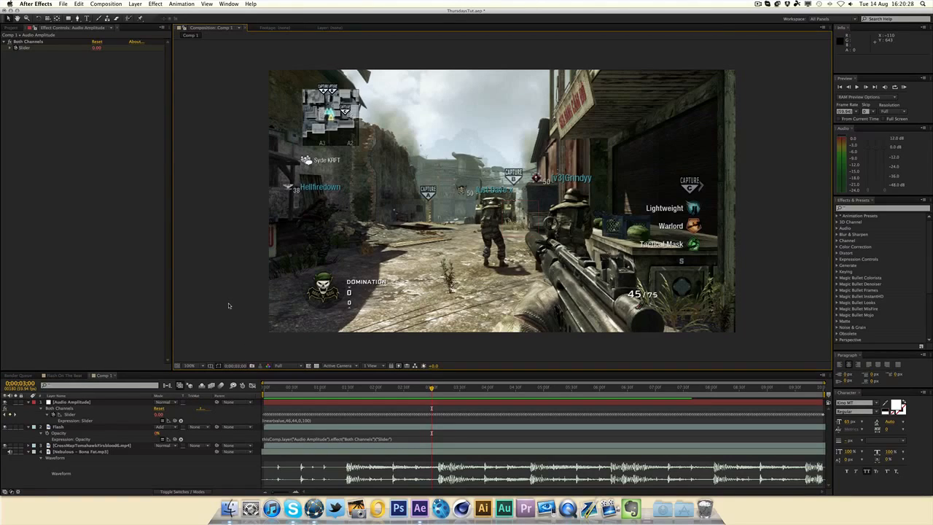
Add an adjustment layer and apply Brightness & Contrast to it, setting Brightness to 43.
key(cmd+alt+y)
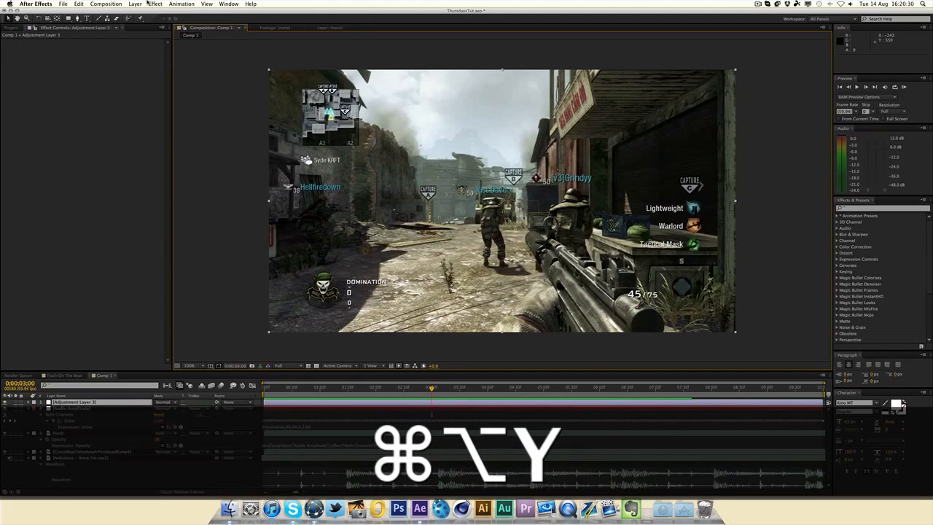
click(154, 4)
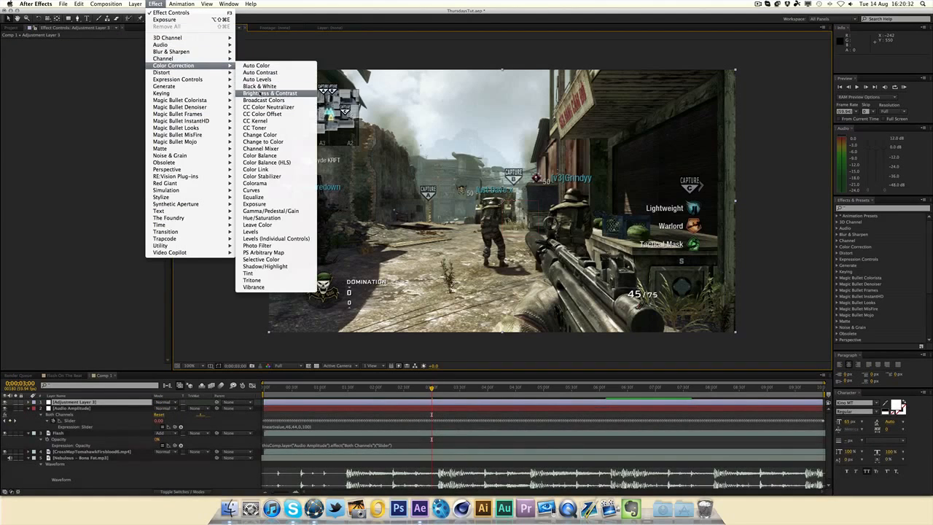
click(269, 93)
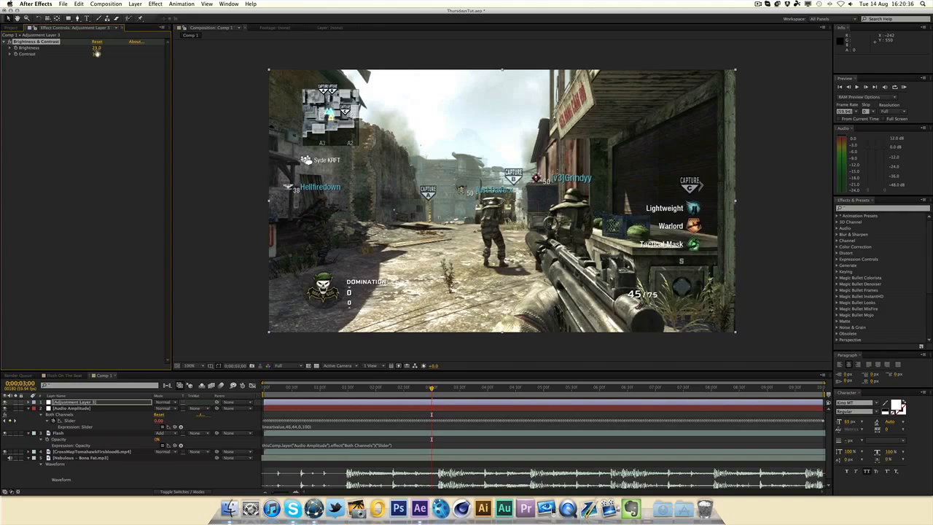
click(154, 3)
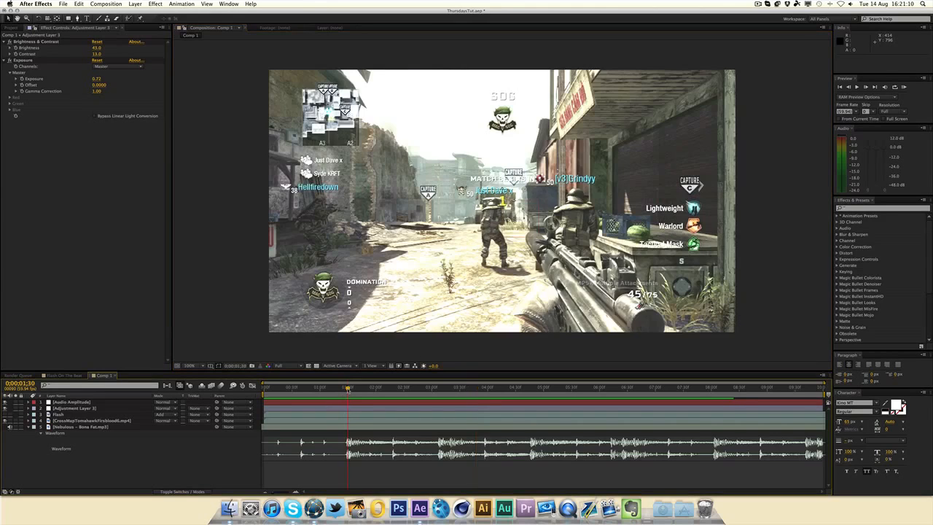
click(391, 387)
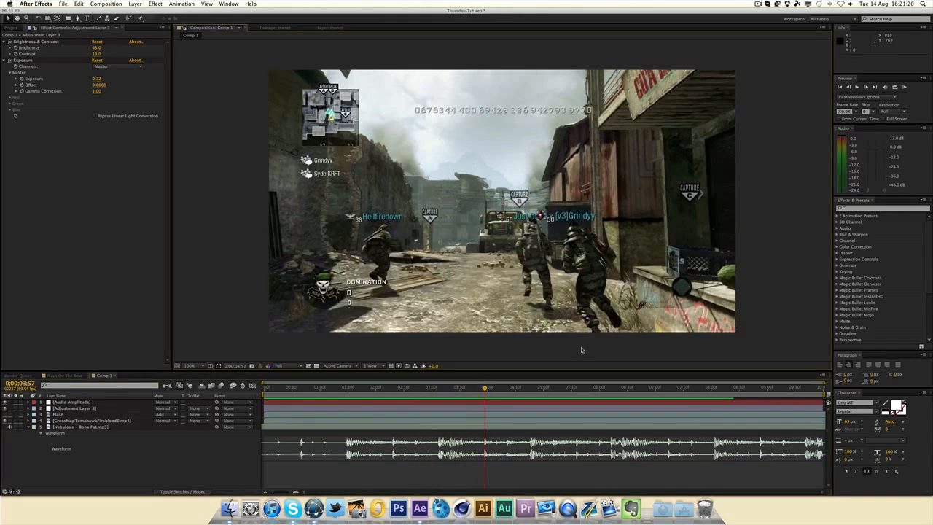
click(532, 387)
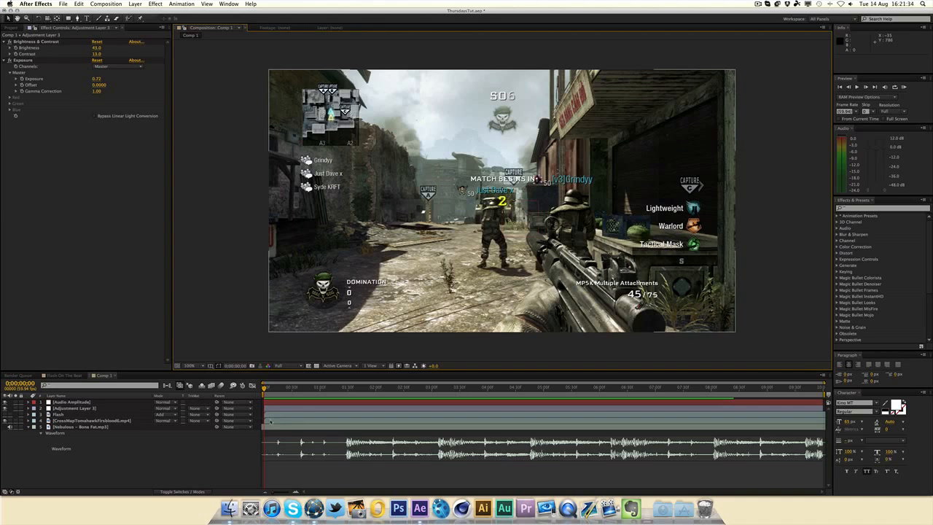
click(318, 387)
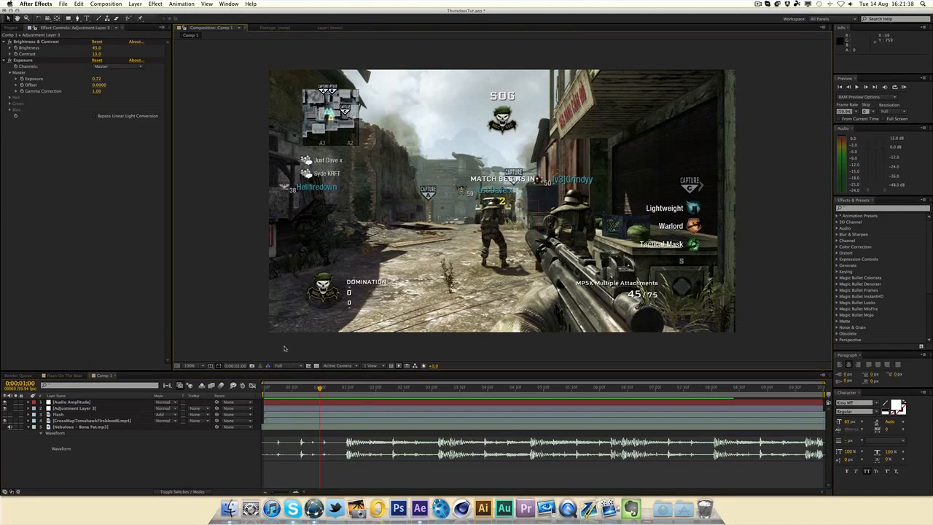
click(377, 387)
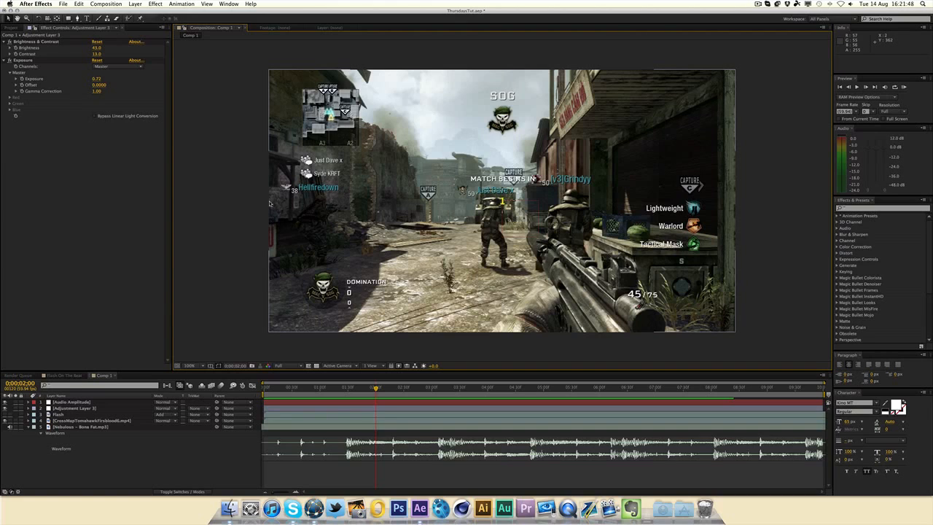
mouse_move(231, 229)
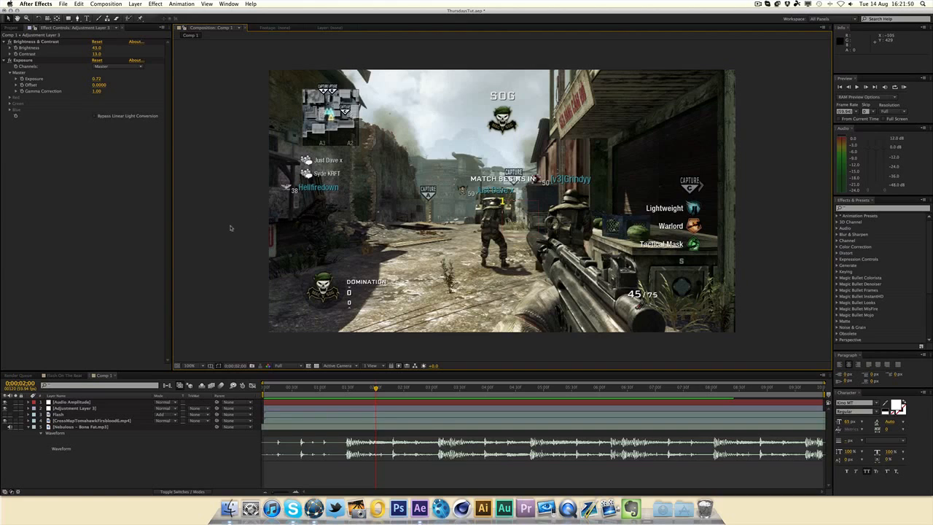